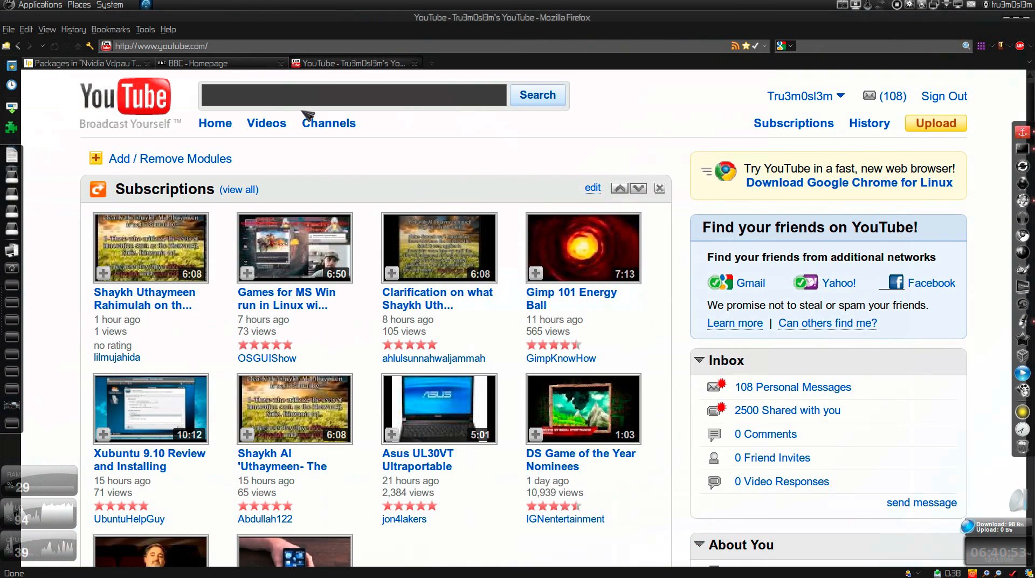
Switch Firefox to the BBC homepage tab instead of the YouTube page.
{"action": "left_click", "coordinate": [195, 63]}
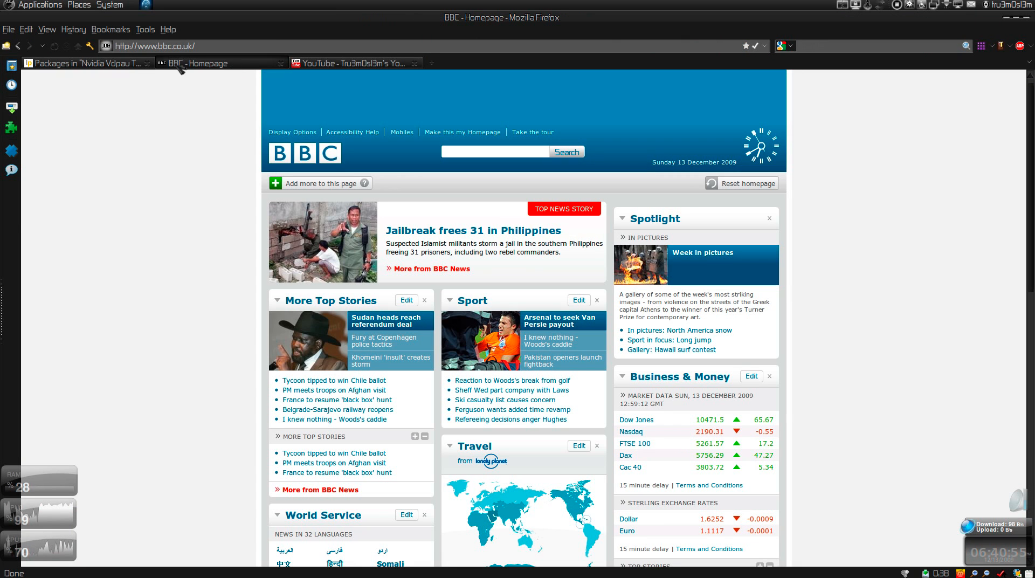
{"action": "left_click", "coordinate": [455, 133]}
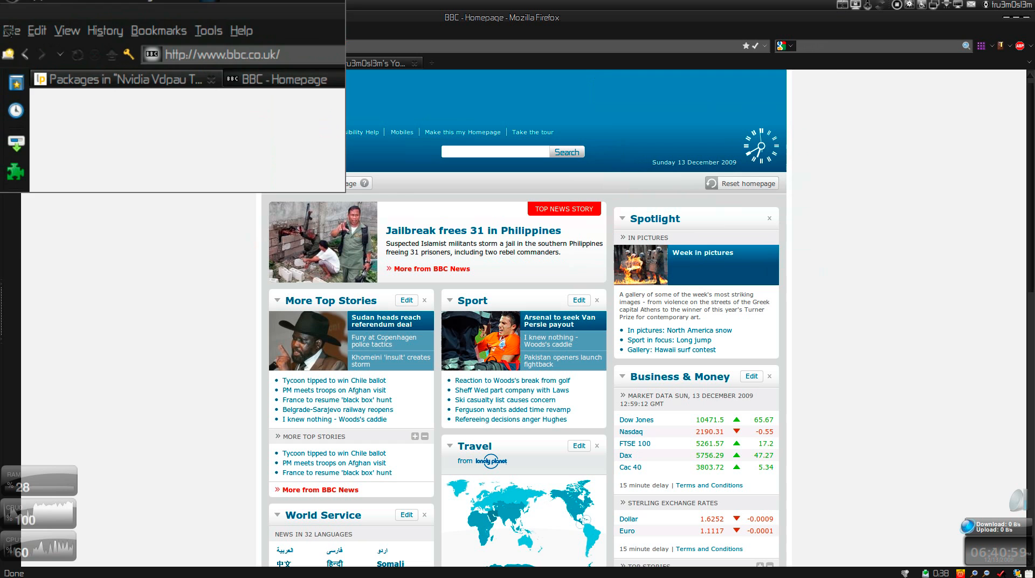
Print the BBC homepage to file 1.pdf saved on the Desktop.
{"action": "left_click", "coordinate": [9, 29]}
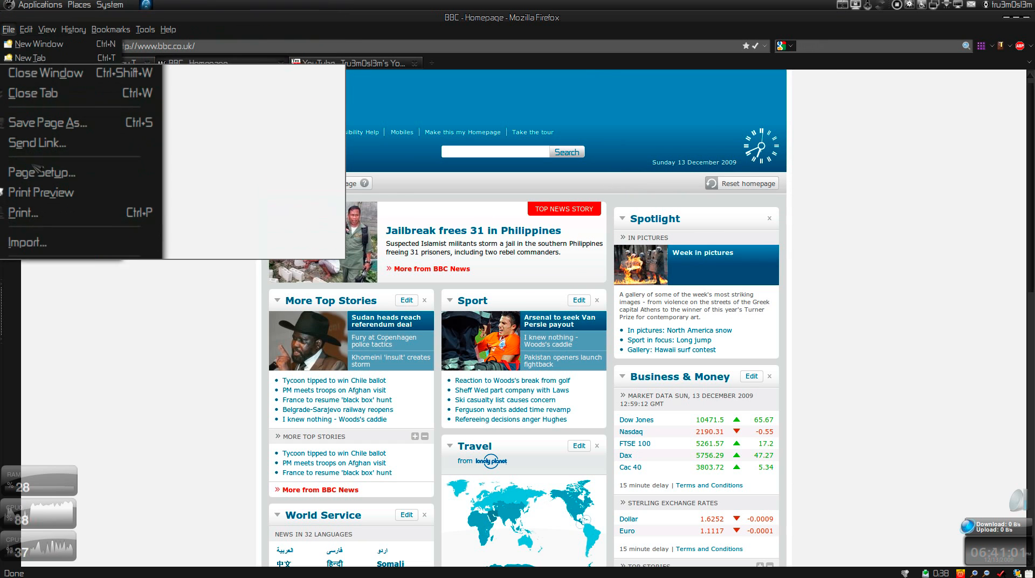
{"action": "left_click", "coordinate": [23, 213]}
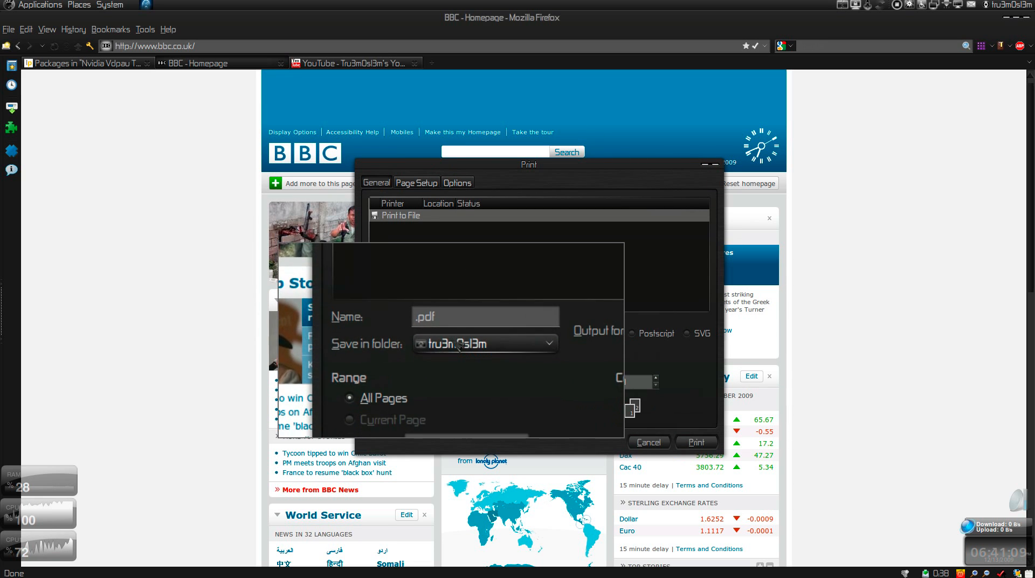
{"action": "left_click", "coordinate": [485, 343]}
{"action": "type", "text": "1"}
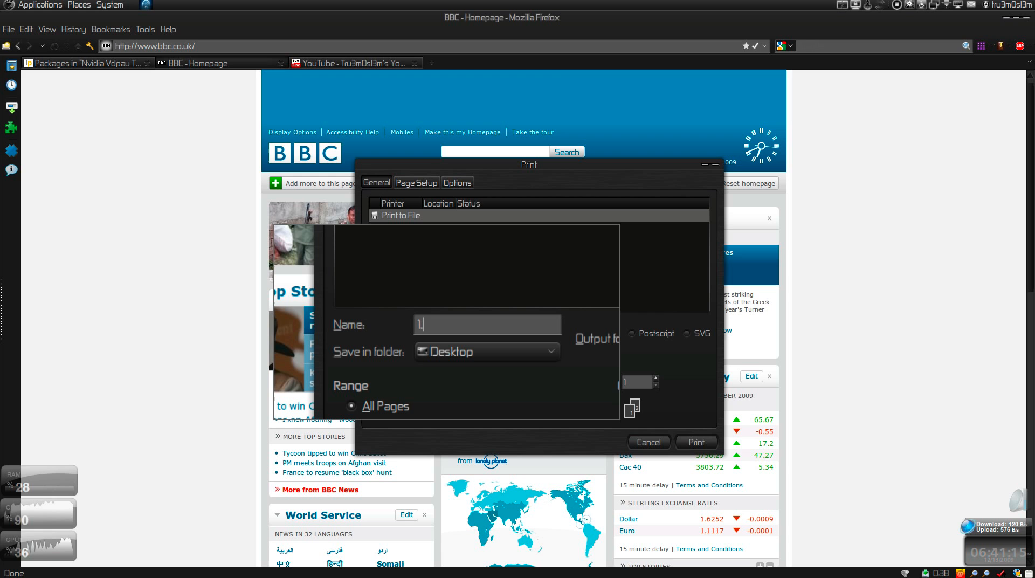
{"action": "type", "text": ".pdf"}
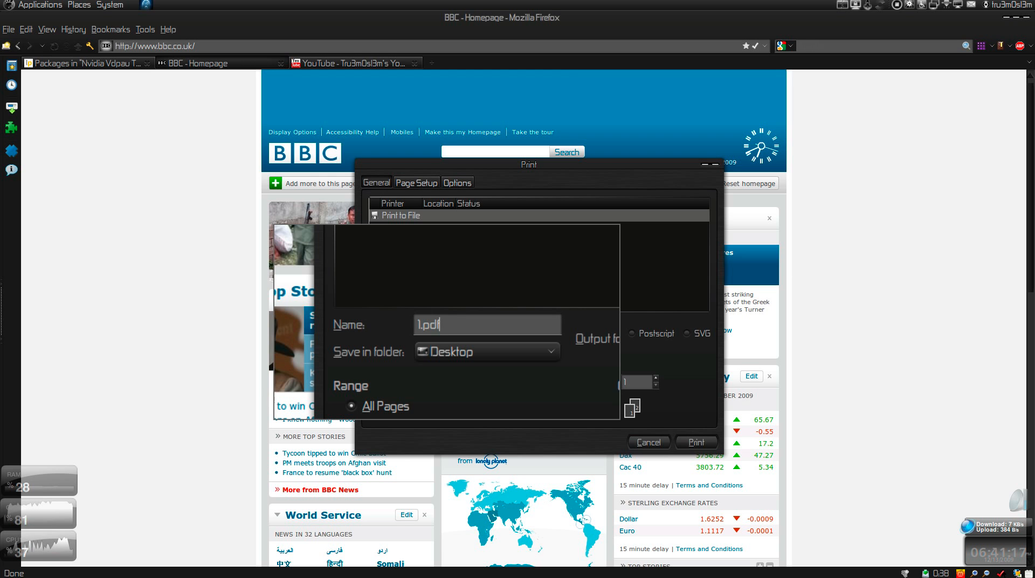
{"action": "left_click", "coordinate": [648, 442]}
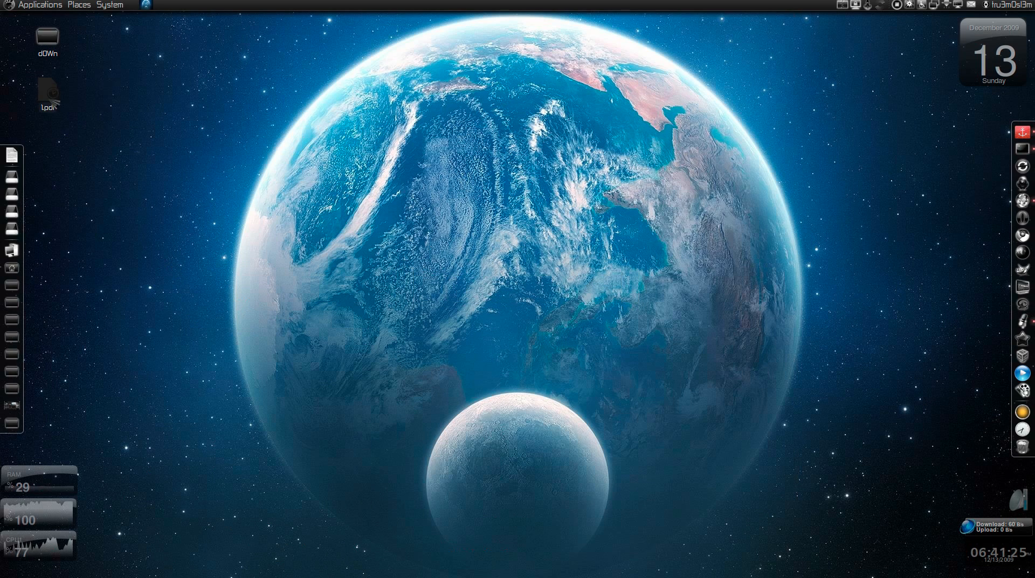
View 1.pdf in the document viewer including page 2, then close it.
{"action": "left_click", "coordinate": [47, 93]}
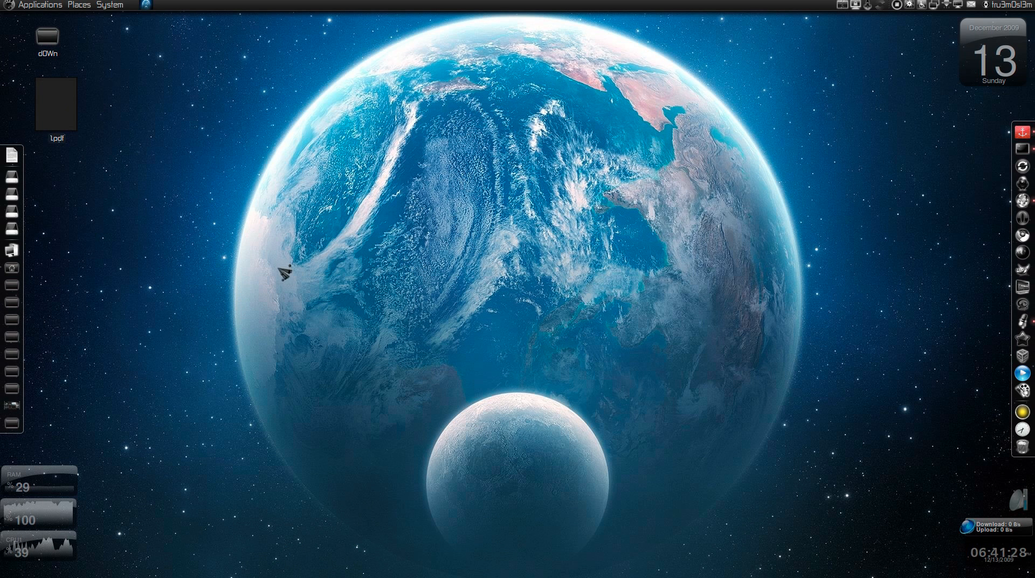
{"action": "double_click", "coordinate": [56, 104]}
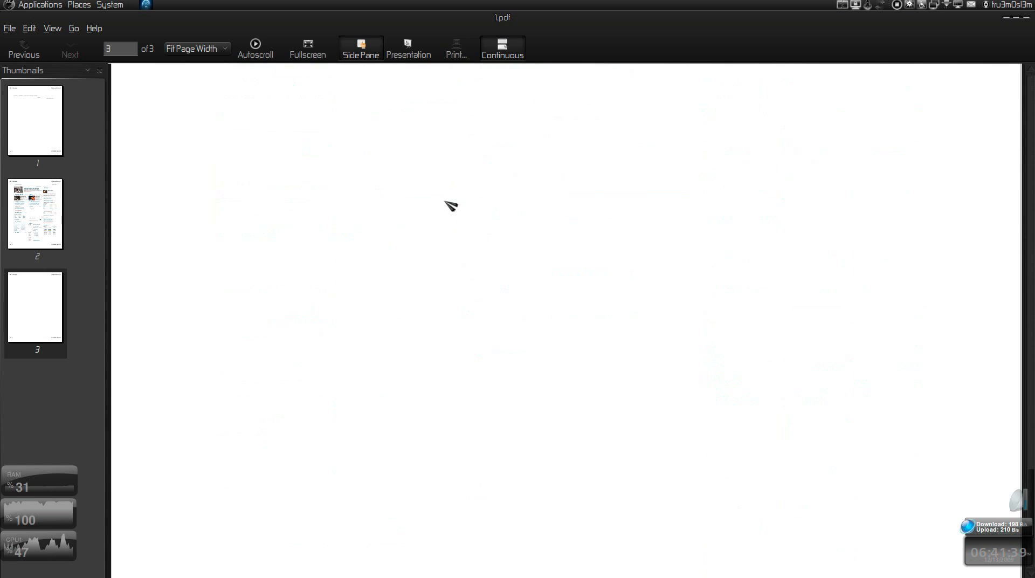
{"action": "left_click", "coordinate": [23, 49]}
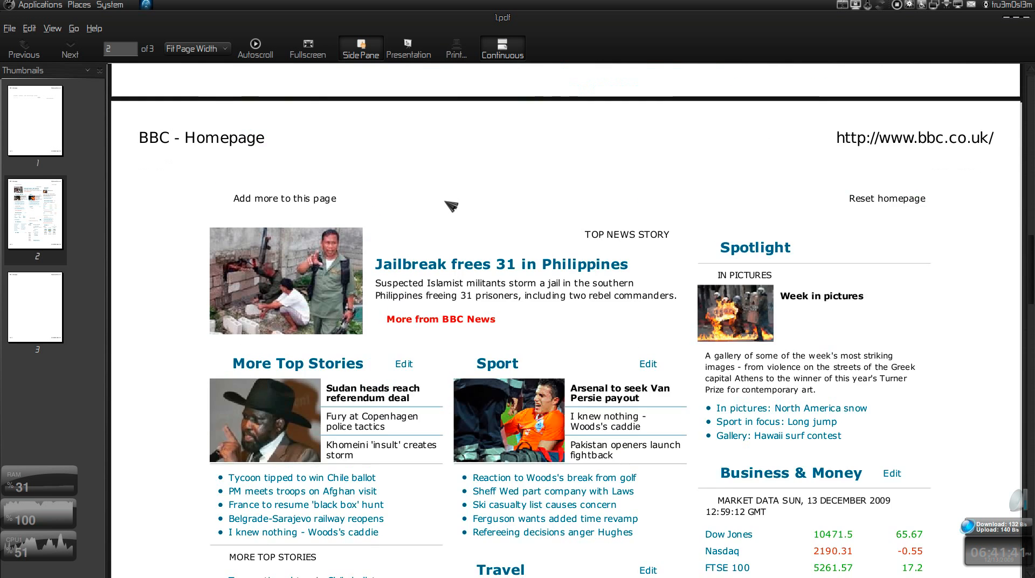
{"action": "left_click", "coordinate": [24, 47]}
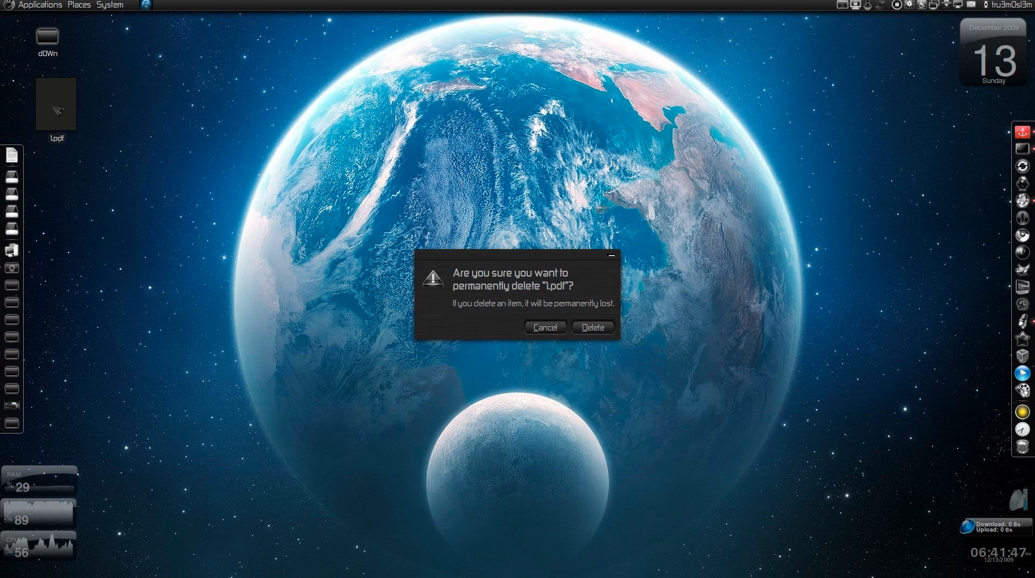
Confirm the permanent deletion of 1.pdf from the desktop.
{"action": "left_click", "coordinate": [591, 327]}
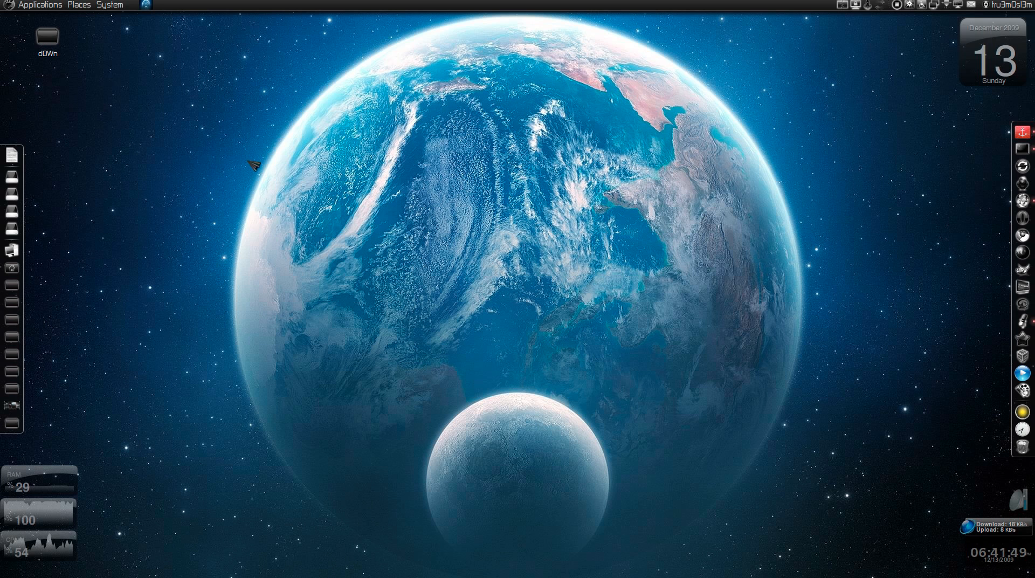
{"action": "mouse_move", "coordinate": [998, 189]}
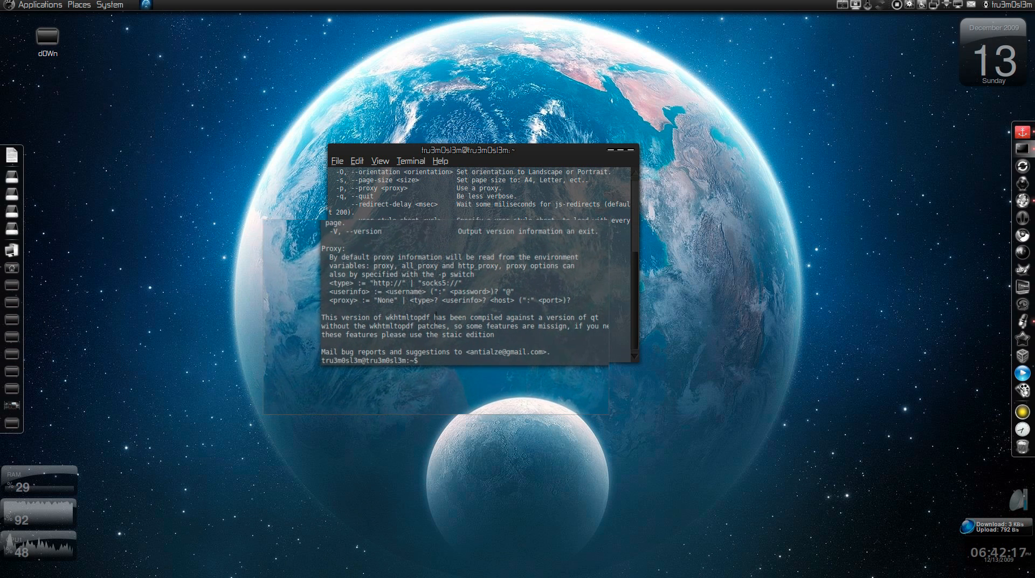
{"action": "type", "text": "wkhtmltopdf http://www.bbc.com ~/Desktop/bbc.pdf"}
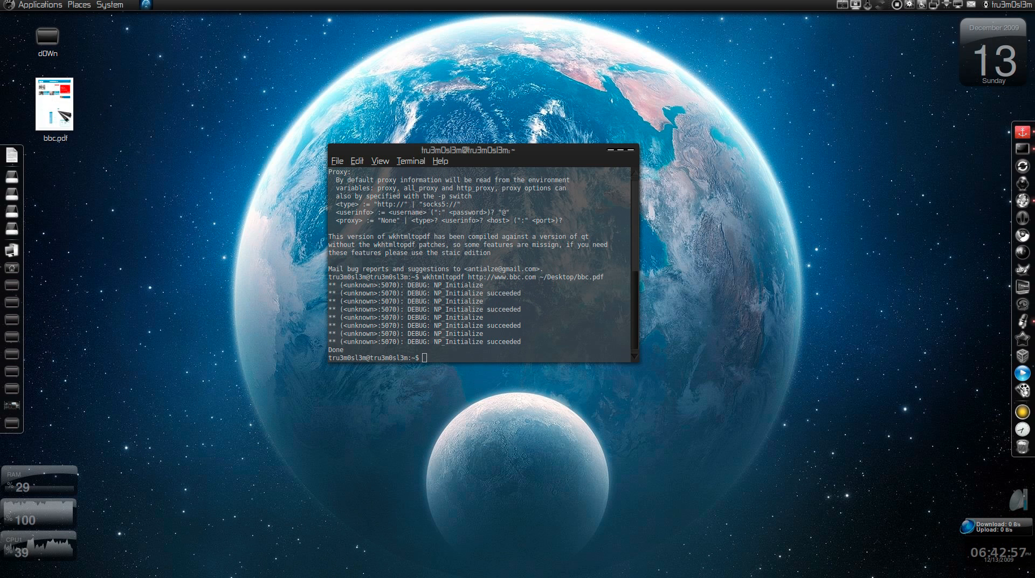
Open bbc.pdf from the desktop in the document viewer at full size.
{"action": "double_click", "coordinate": [54, 102]}
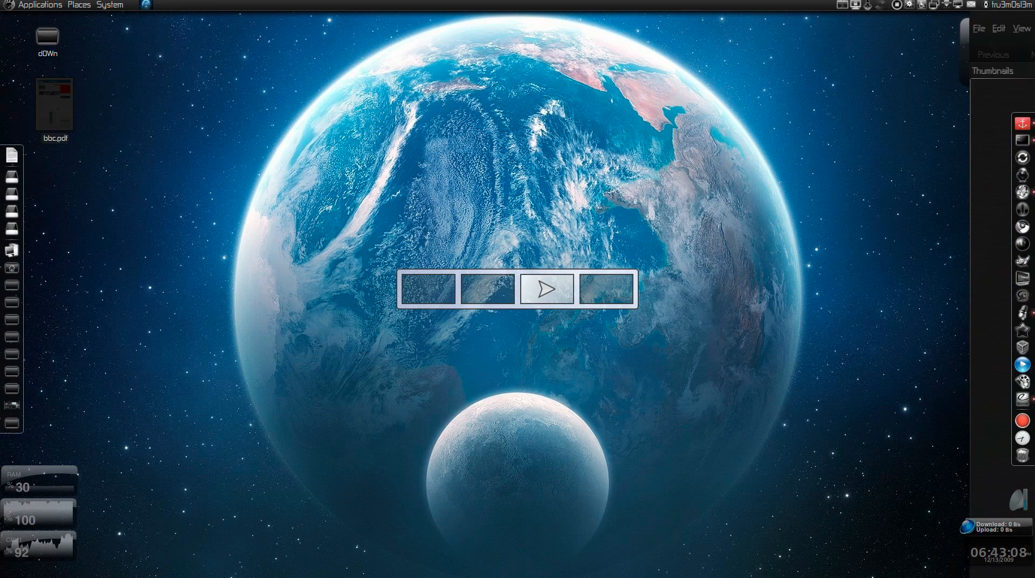
{"action": "double_click", "coordinate": [54, 99]}
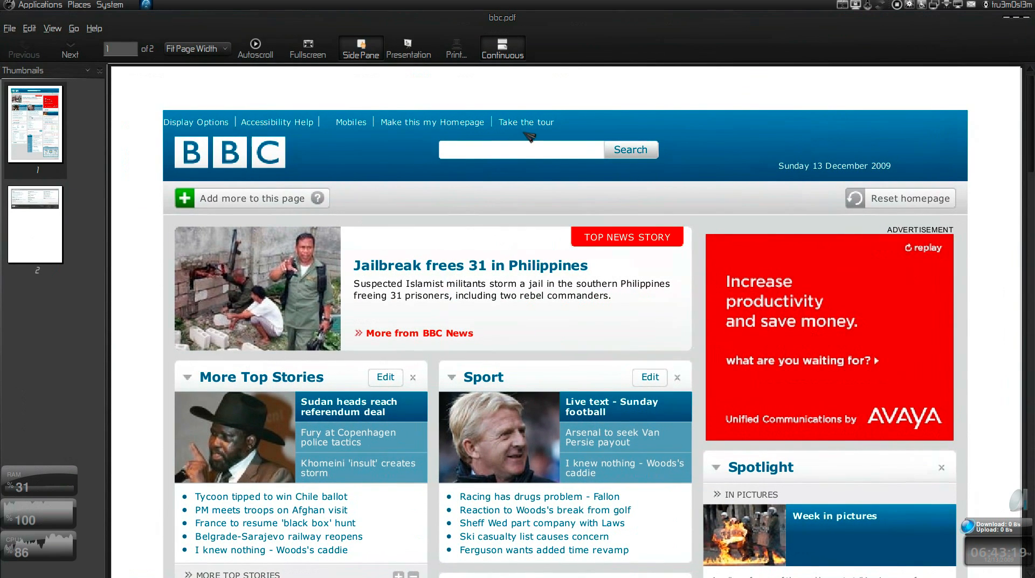
{"action": "scroll", "scroll_direction": "down", "scroll_amount": 3}
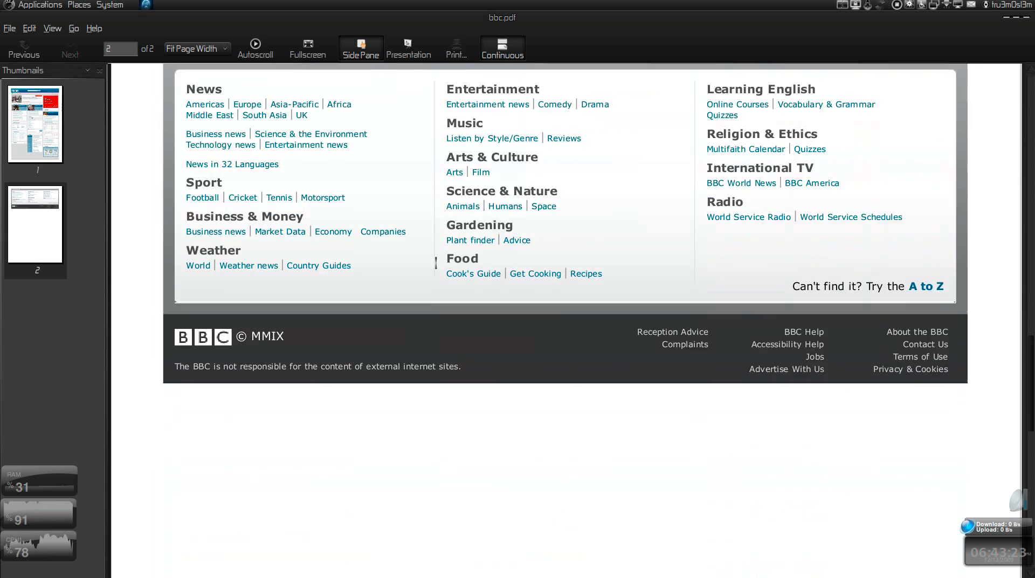
{"action": "scroll", "scroll_direction": "down", "scroll_amount": 3}
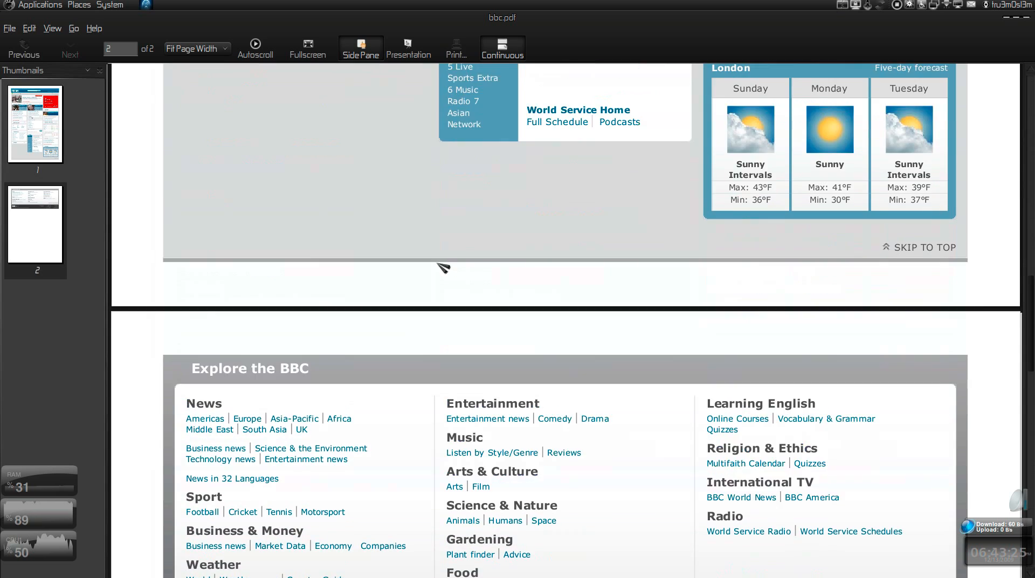